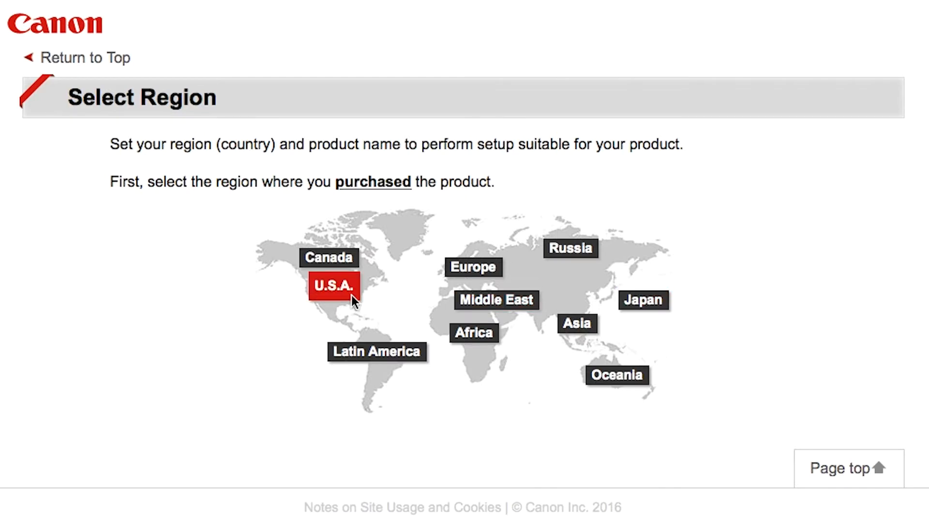
Step: Choose U.S.A. as region, the PIXMA TS8020 model and Windows PC as the device
left_click(332, 287)
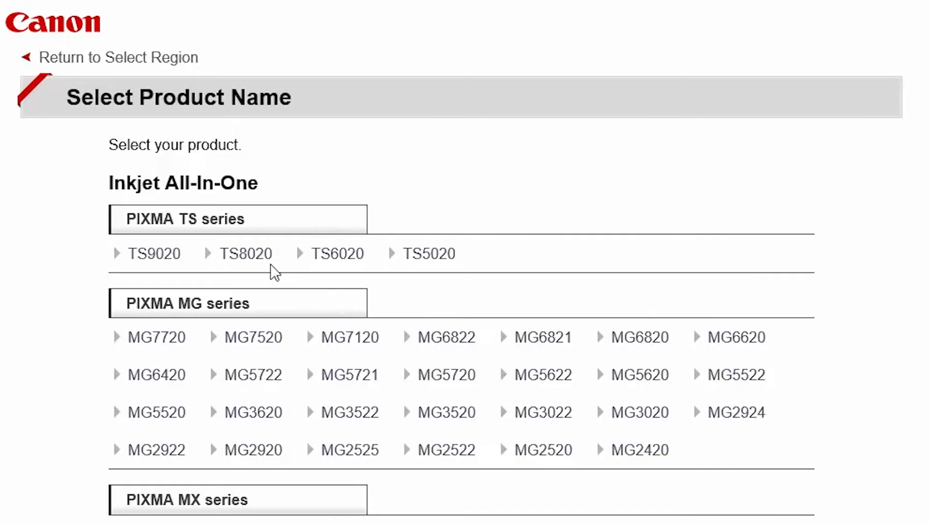
left_click(243, 253)
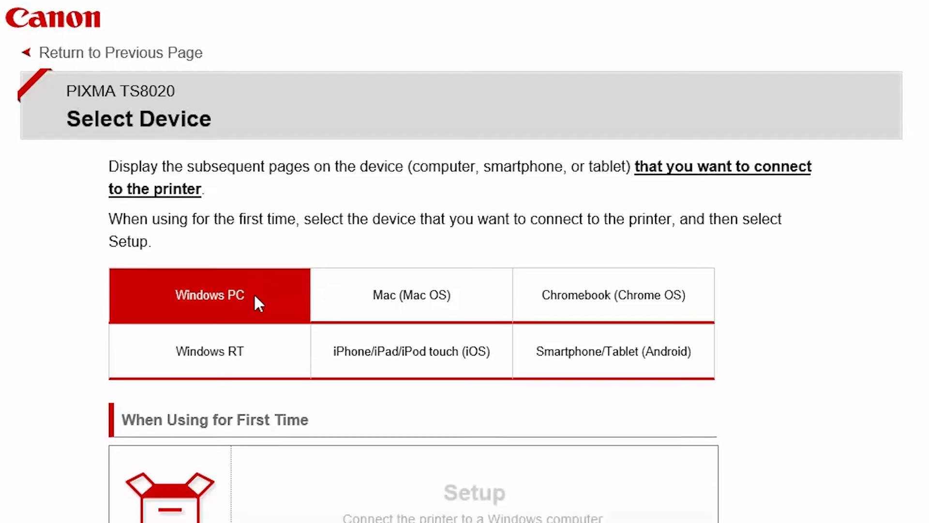
left_click(209, 296)
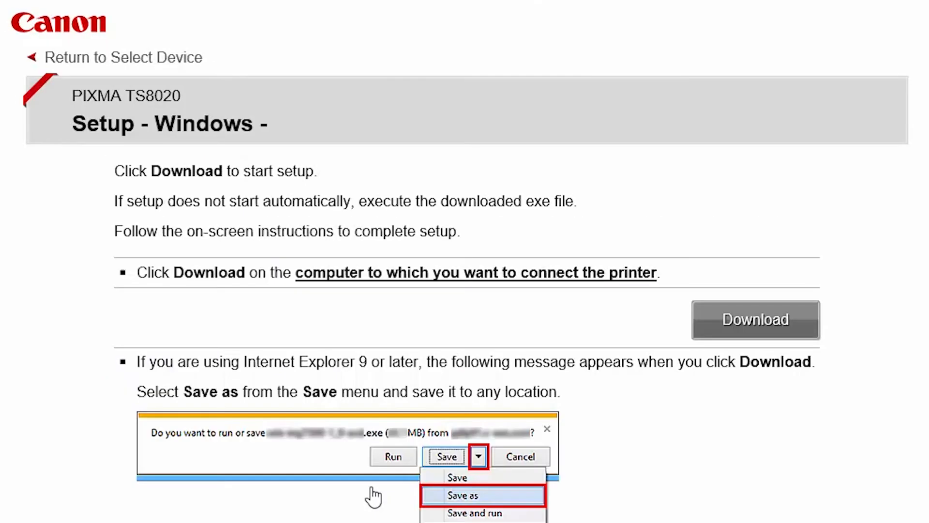
mouse_move(572, 424)
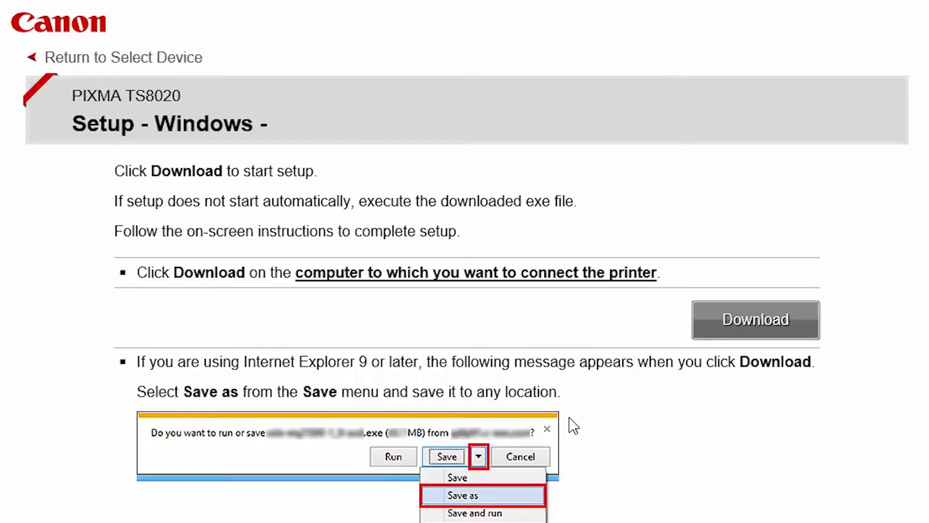
Step: Download the TS8020 Windows installer and run it to reach the Start Setup screen
scroll("down", 3)
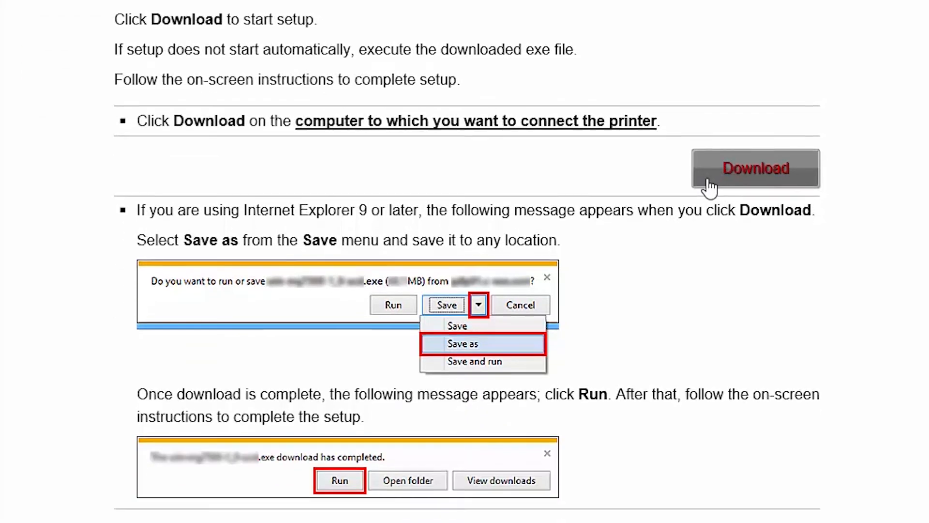
scroll("down", 3)
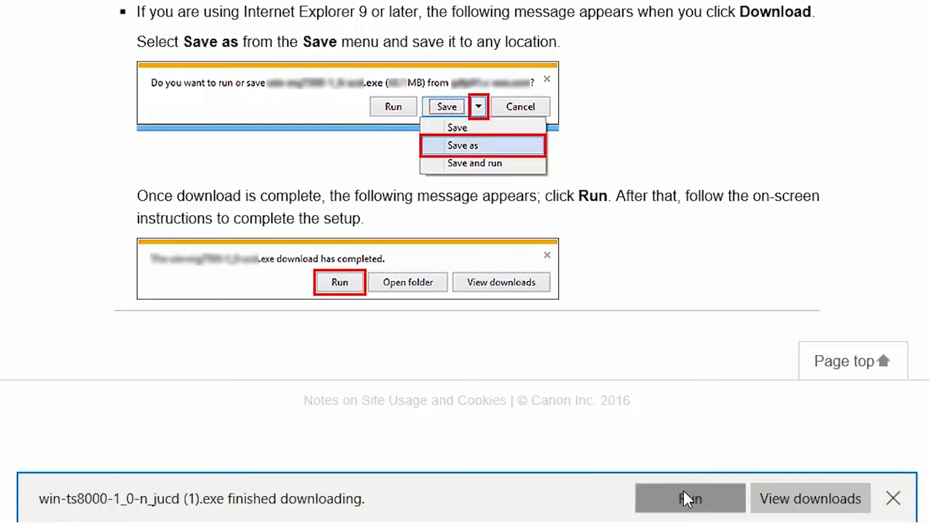
left_click(689, 498)
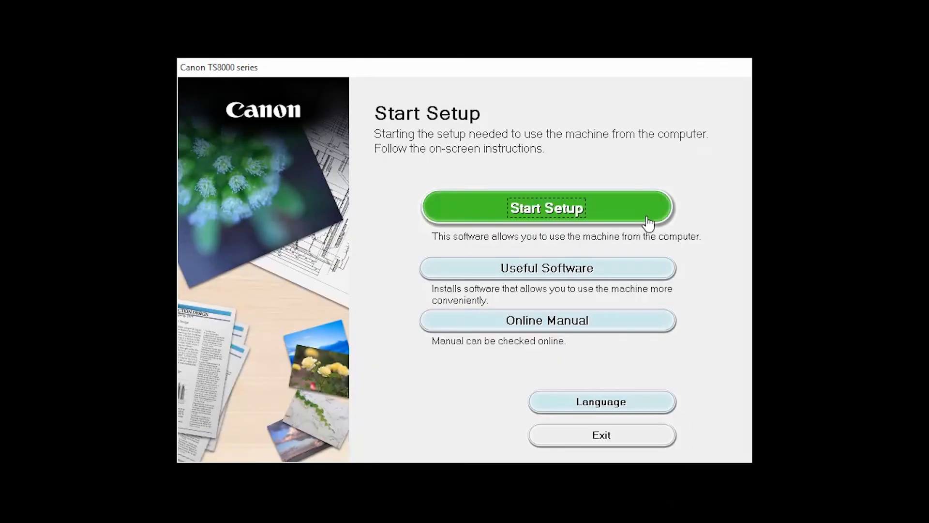
Step: Start setup with United States as residence, accepting the licence agreement and survey program
left_click(546, 208)
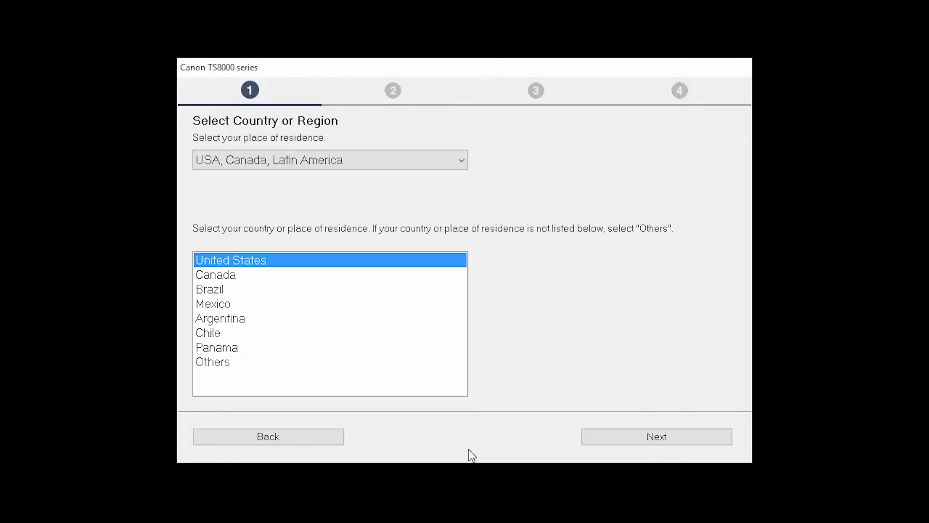
mouse_move(289, 265)
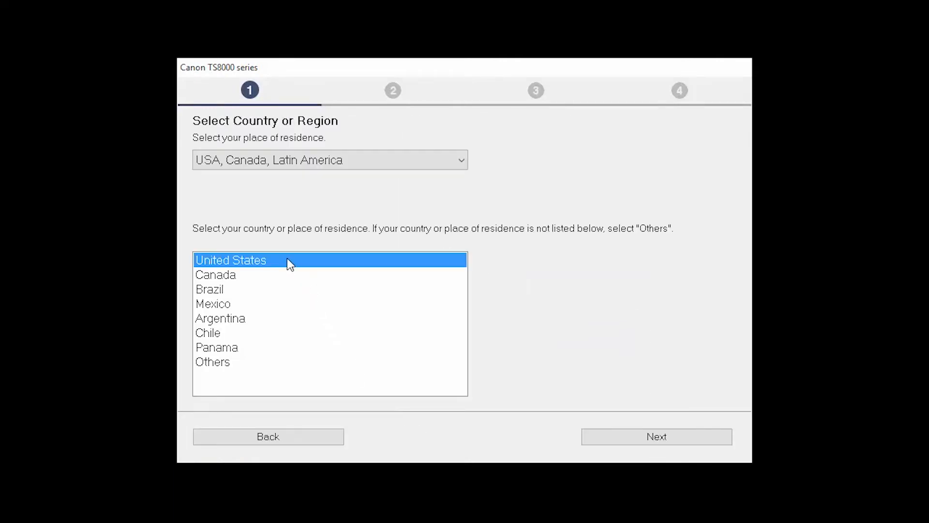
mouse_move(541, 399)
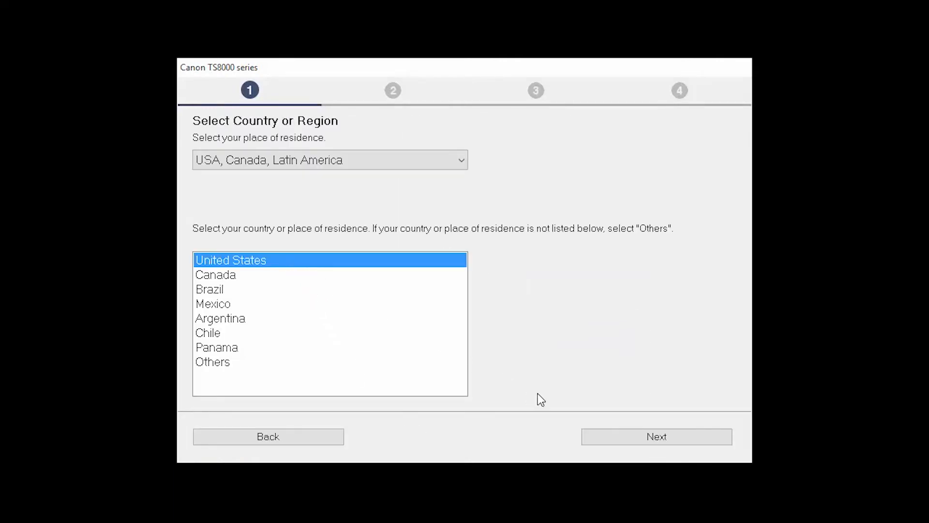
left_click(657, 437)
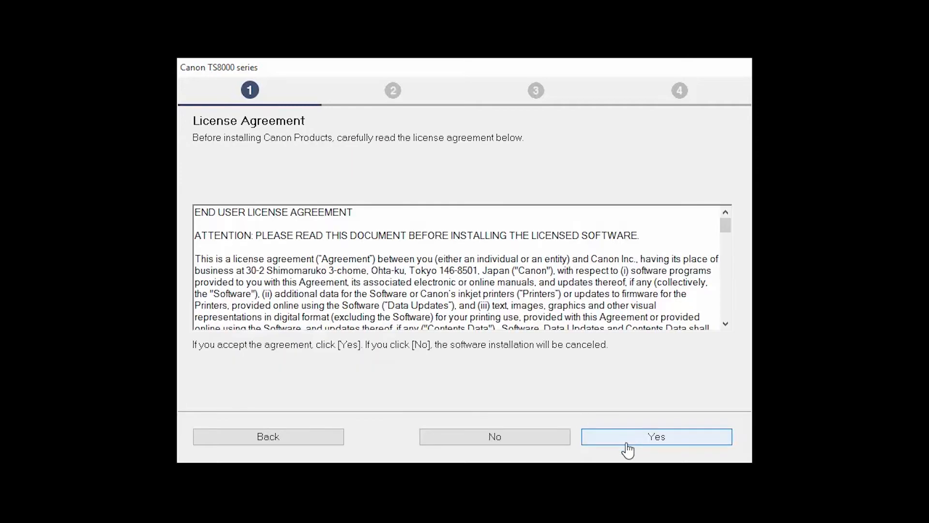
mouse_move(643, 489)
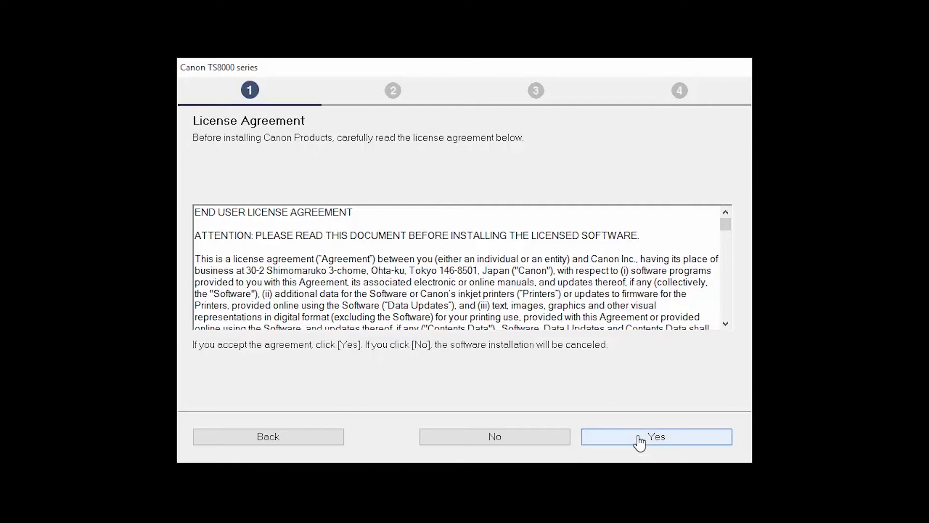
left_click(656, 436)
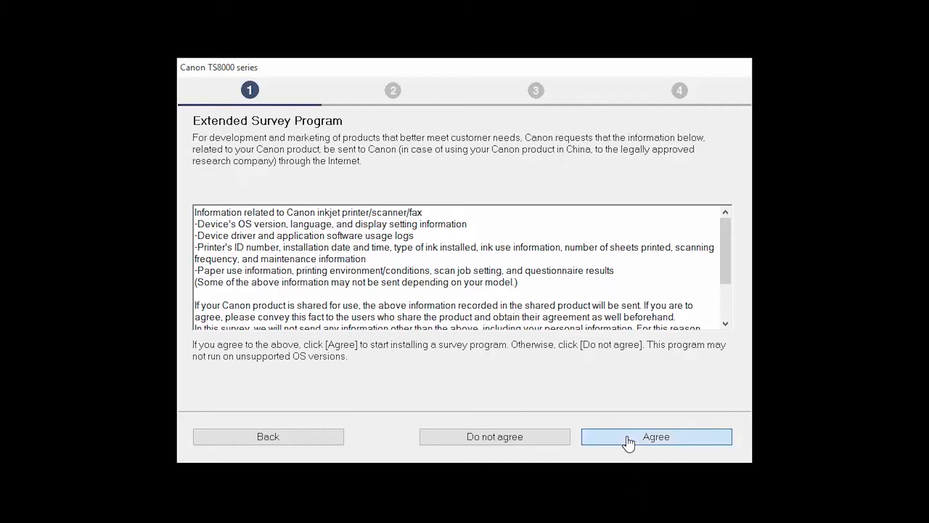
left_click(656, 437)
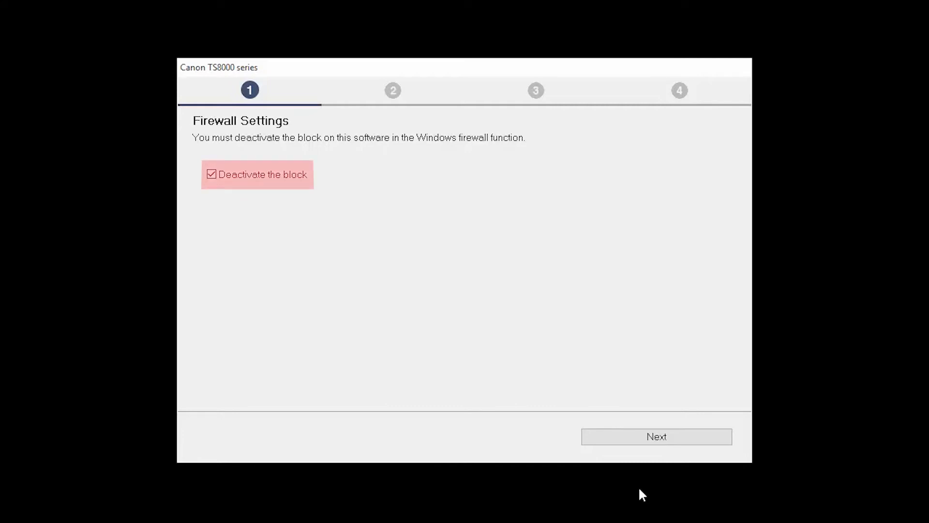
mouse_move(640, 459)
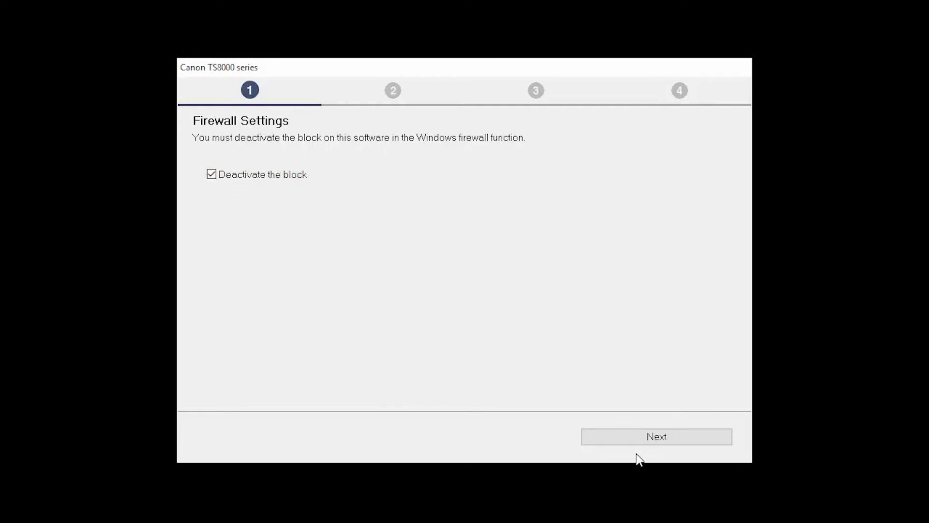
mouse_move(635, 442)
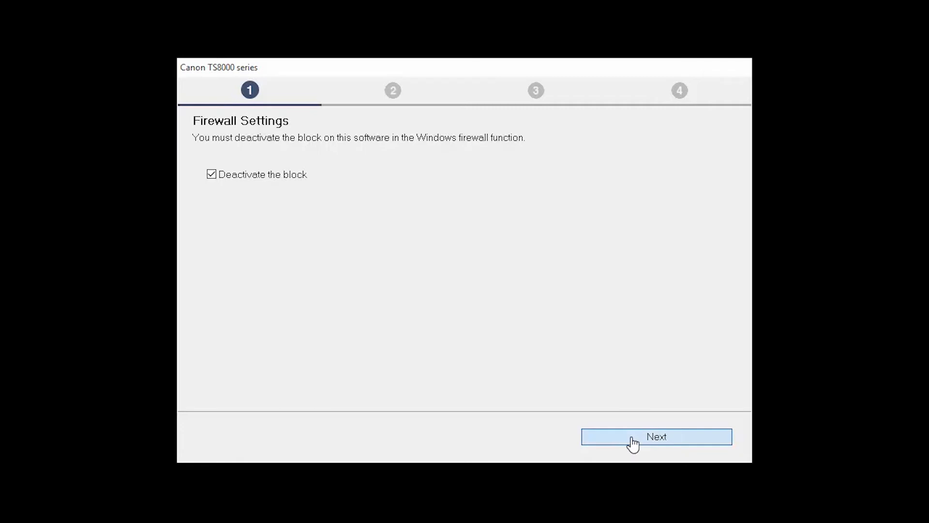
Step: Continue past the firewall step with wireless LAN chosen and the guided connection attempted until it fails
left_click(656, 437)
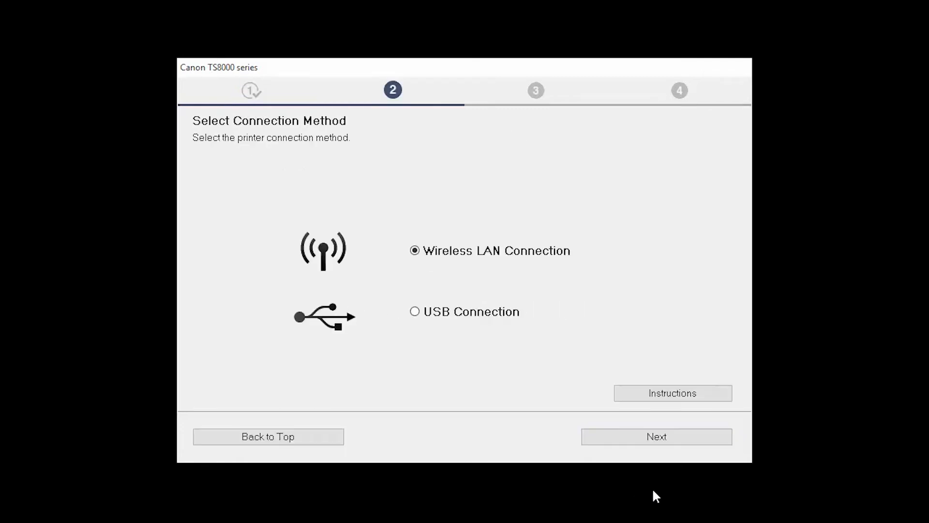
mouse_move(459, 284)
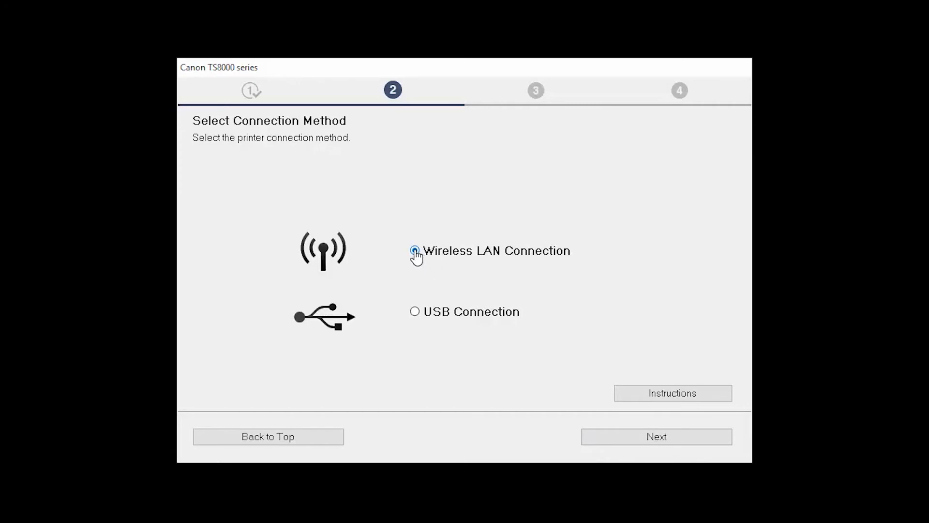
left_click(415, 251)
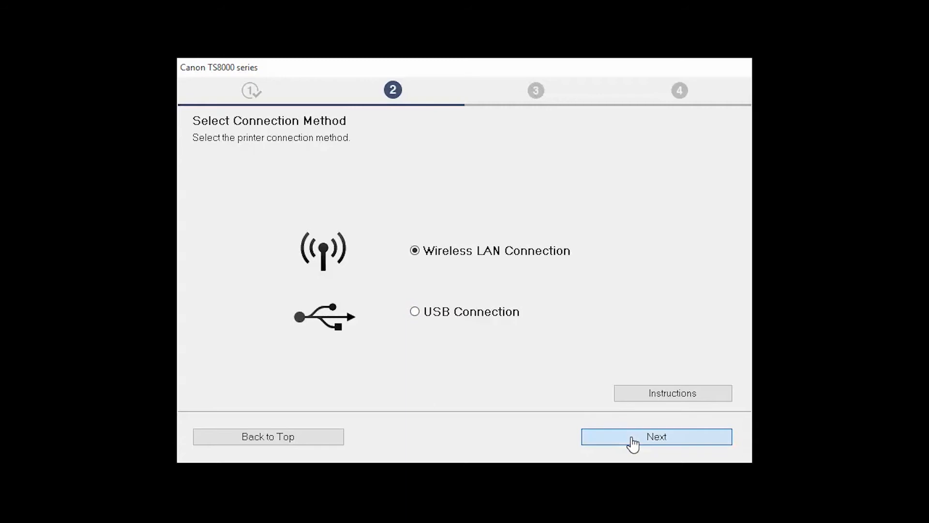
left_click(656, 437)
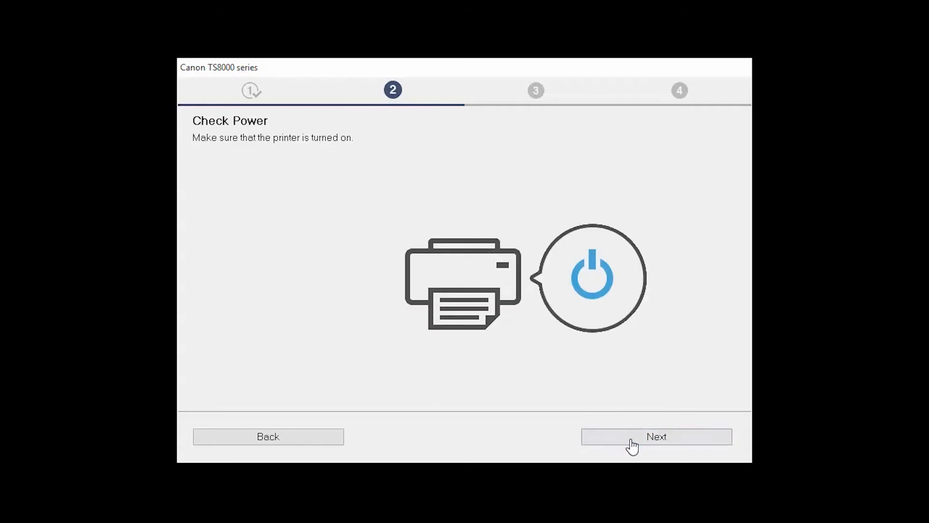
left_click(657, 437)
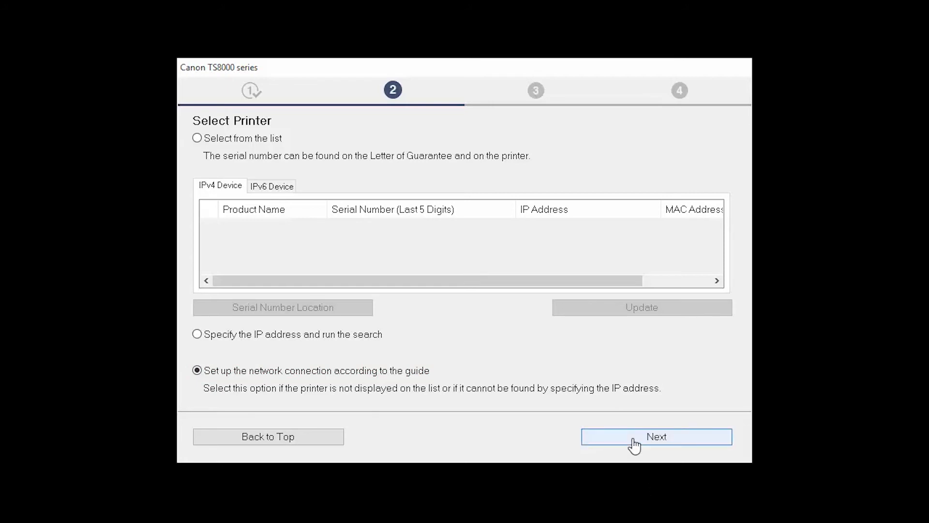
left_click(657, 437)
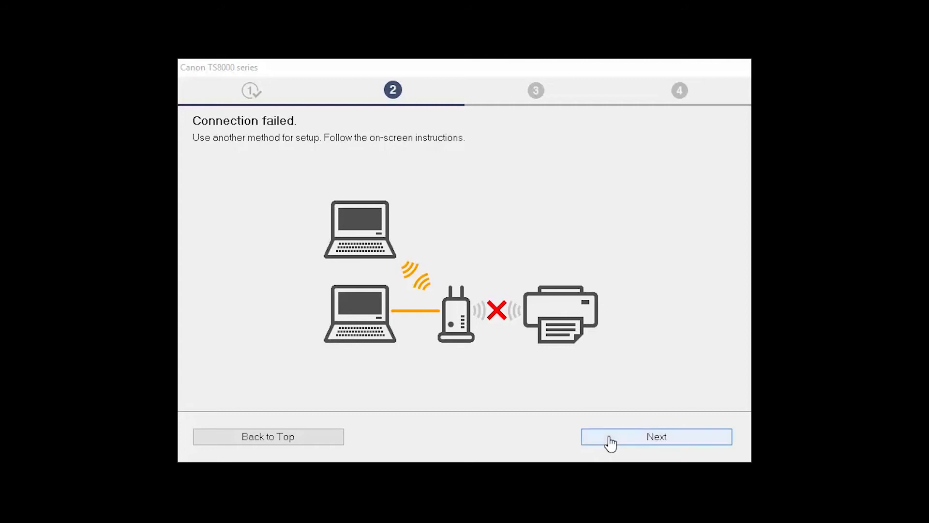
Step: Connect the printer wirelessly using the temporary USB cable method and continue to the test-print step
left_click(656, 436)
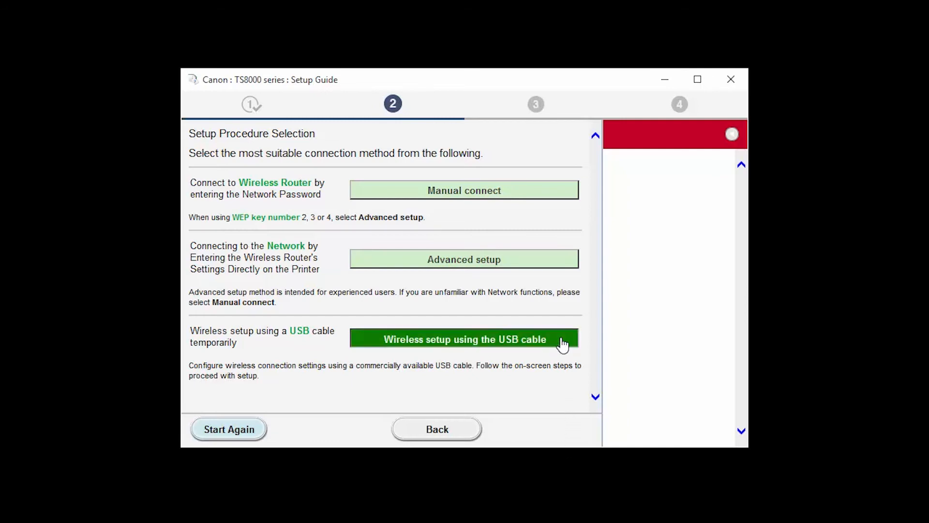
left_click(464, 338)
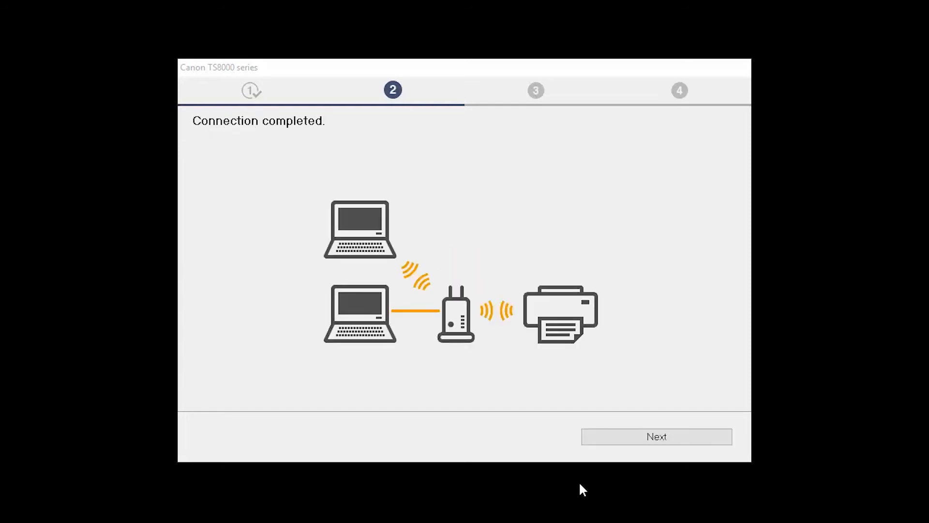
mouse_move(608, 456)
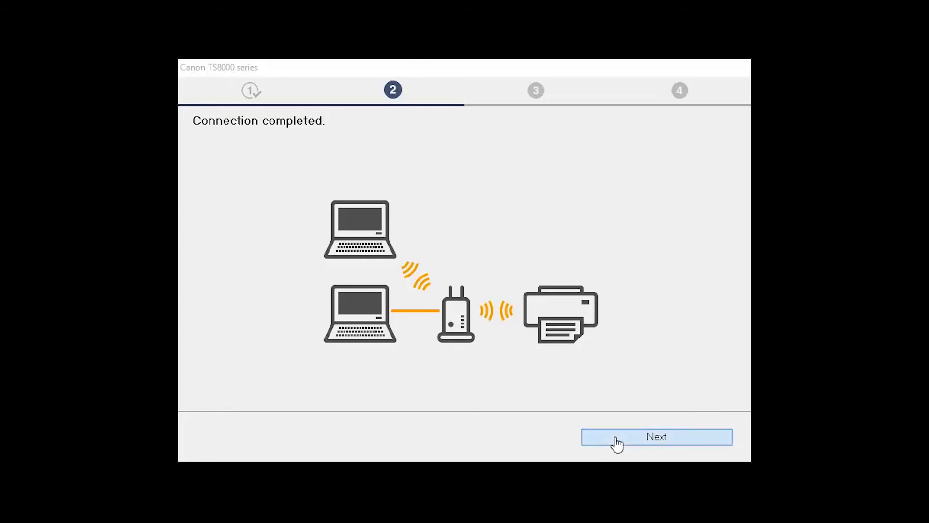
left_click(656, 437)
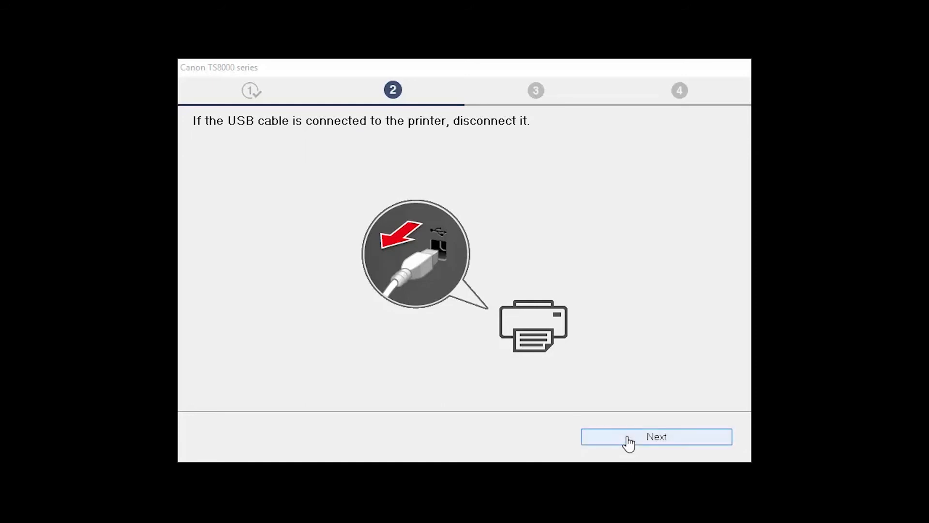
left_click(657, 437)
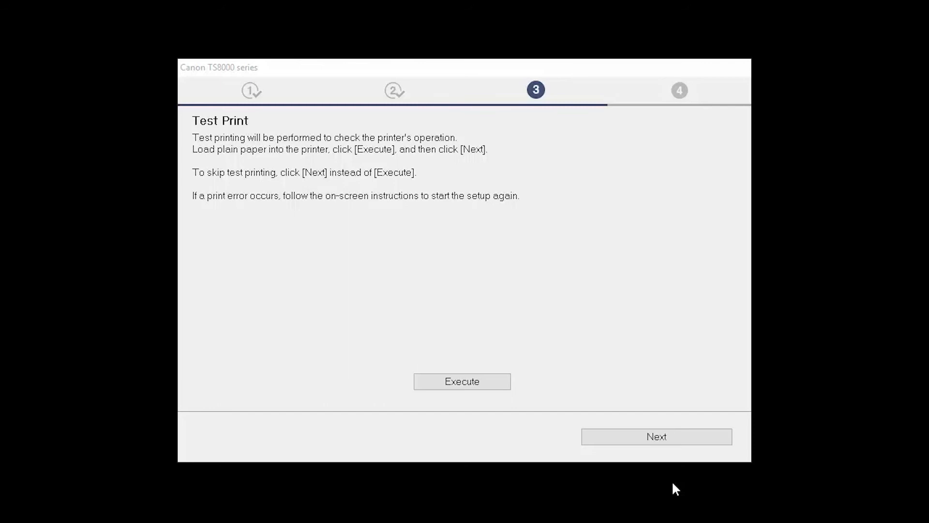
mouse_move(642, 485)
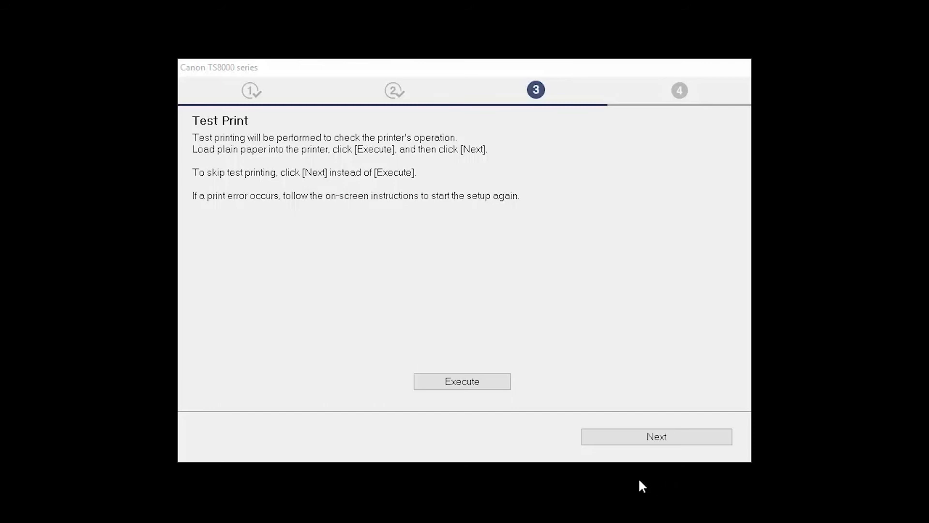
mouse_move(462, 382)
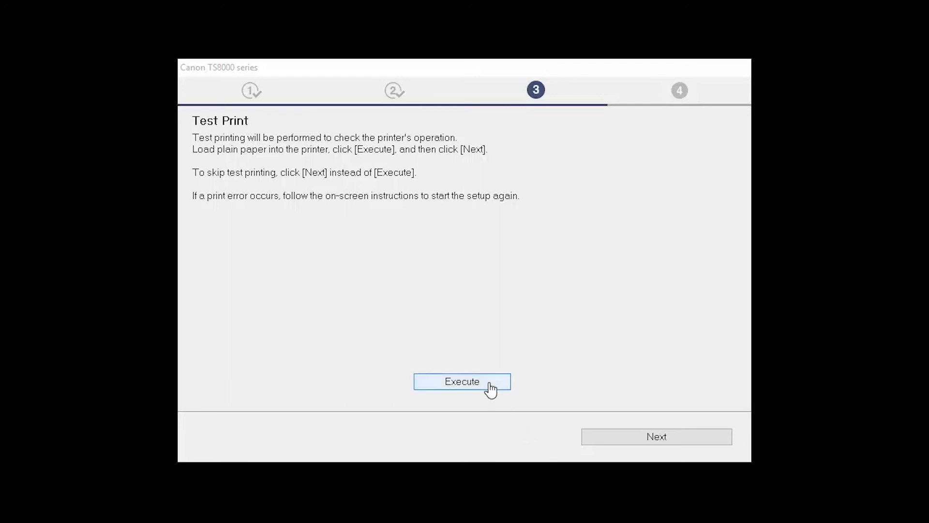
Step: Execute the test print and continue to Setup Complete with the printer set as default
left_click(462, 382)
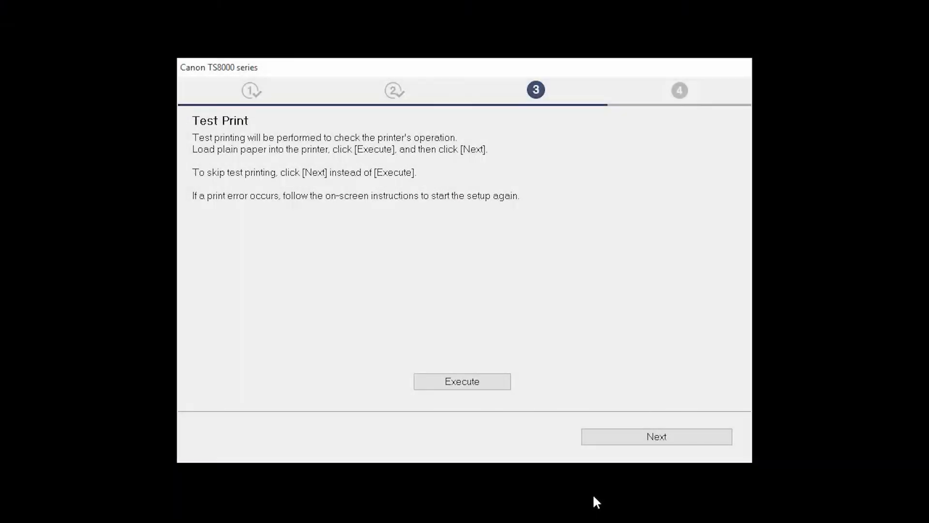
mouse_move(622, 450)
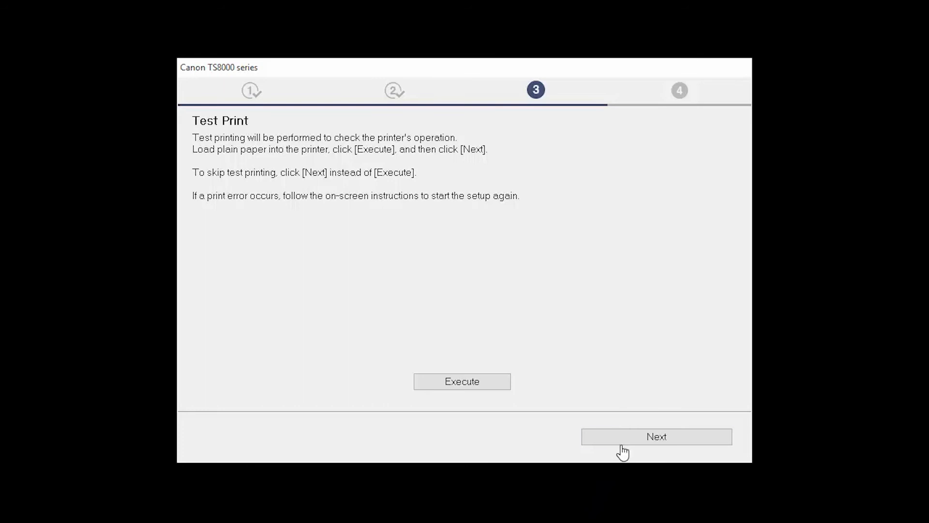
left_click(657, 437)
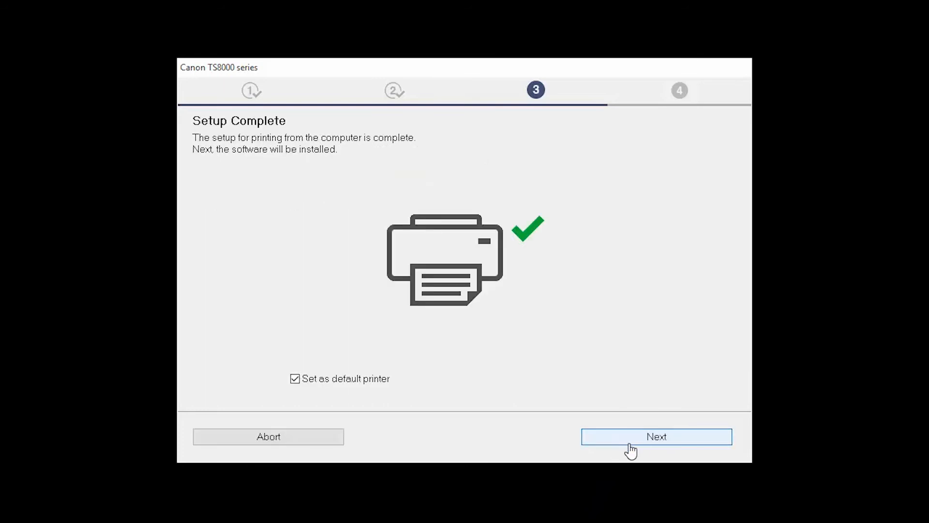
mouse_move(639, 488)
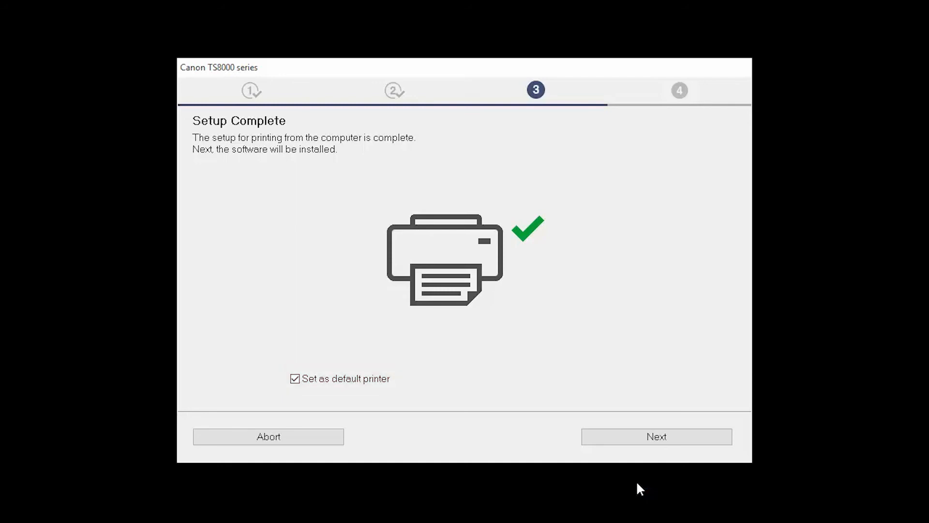
mouse_move(640, 459)
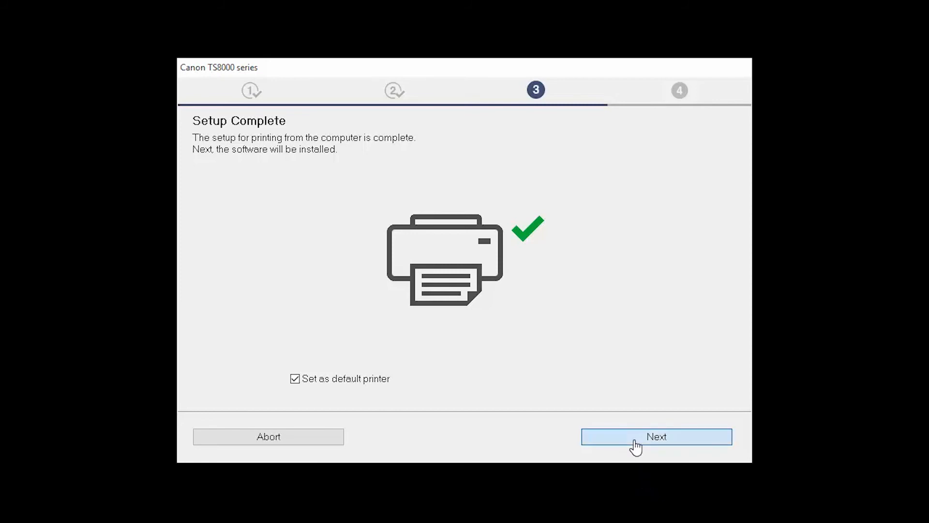
Step: Install the selected software list, passing smartphone printing and user registration to 'Installation completed successfully'
left_click(656, 437)
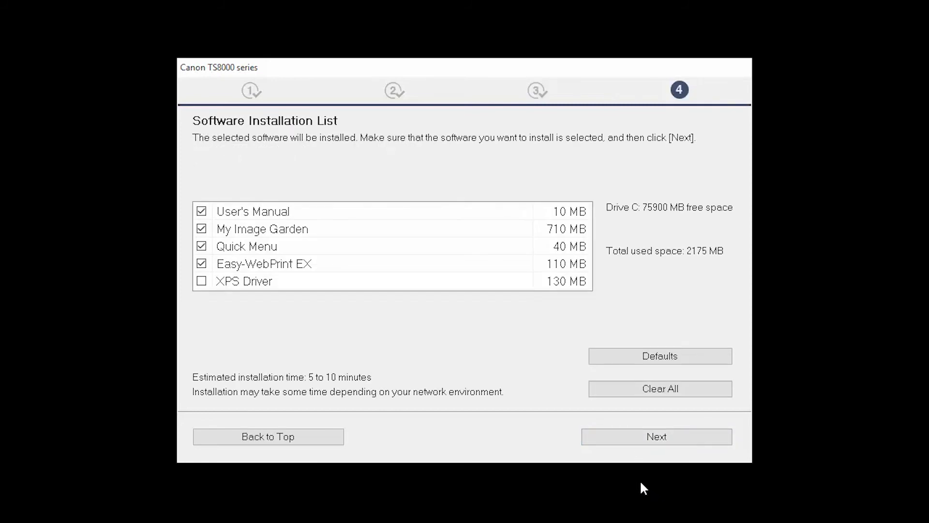
mouse_move(641, 473)
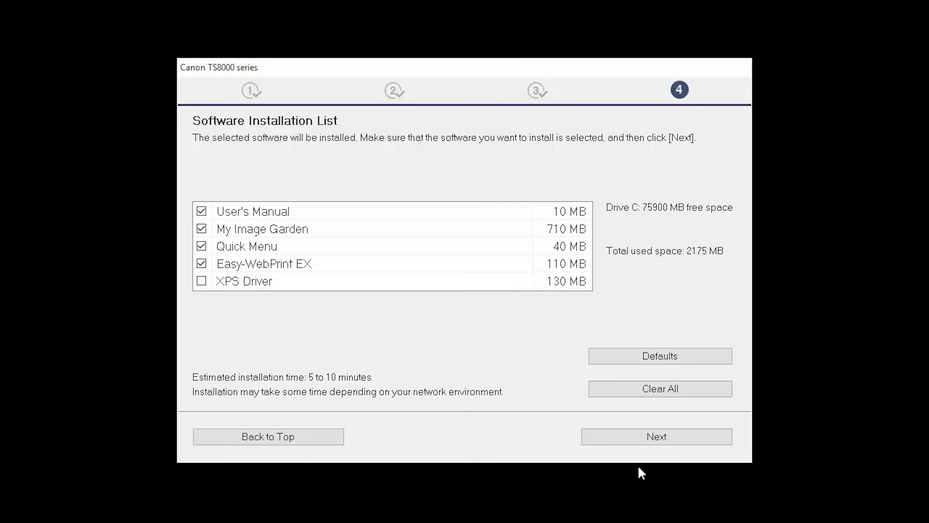
left_click(657, 436)
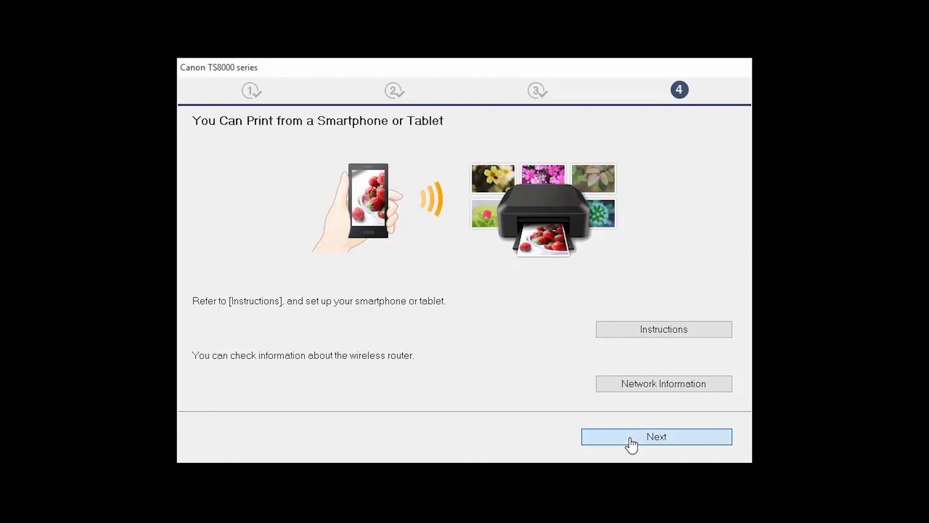
left_click(656, 437)
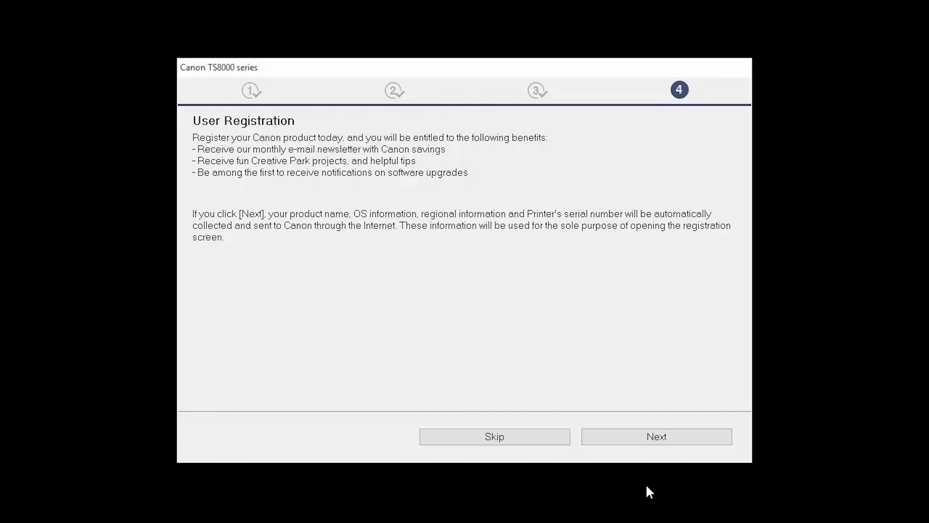
mouse_move(657, 437)
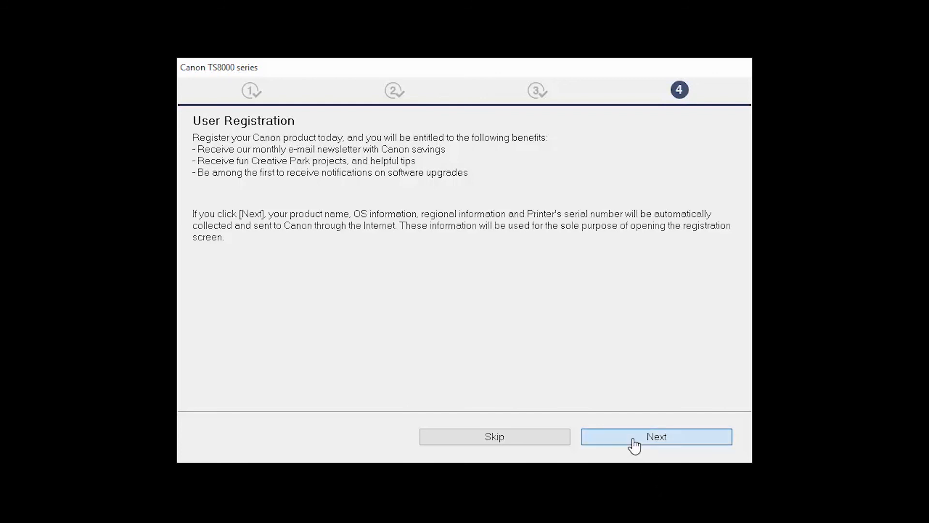
left_click(656, 437)
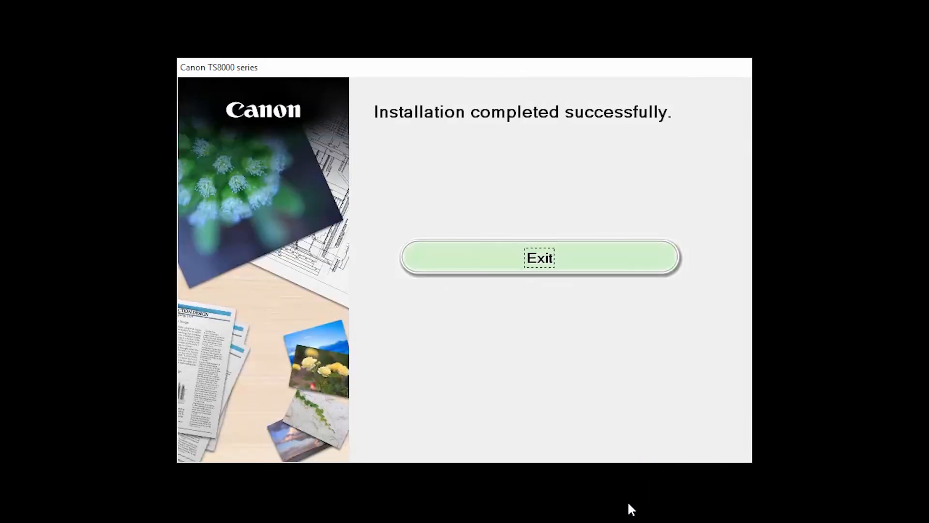
mouse_move(587, 254)
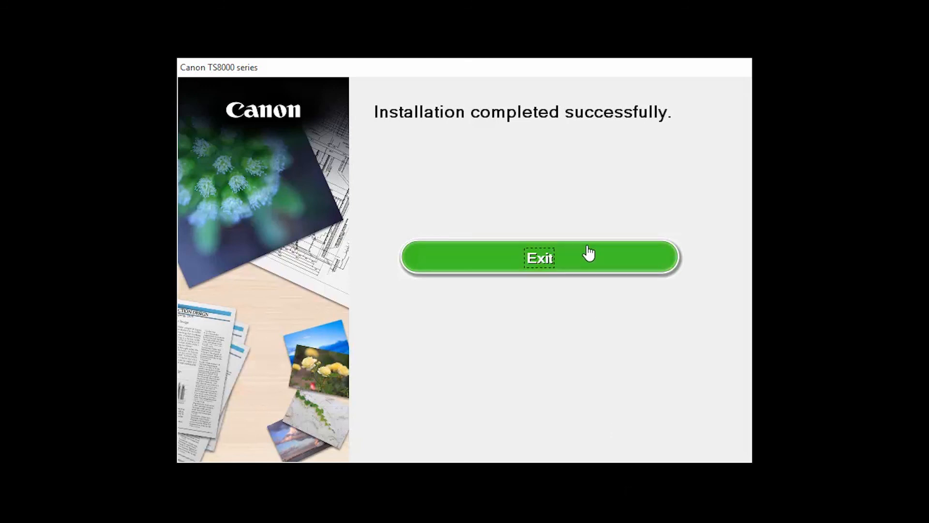